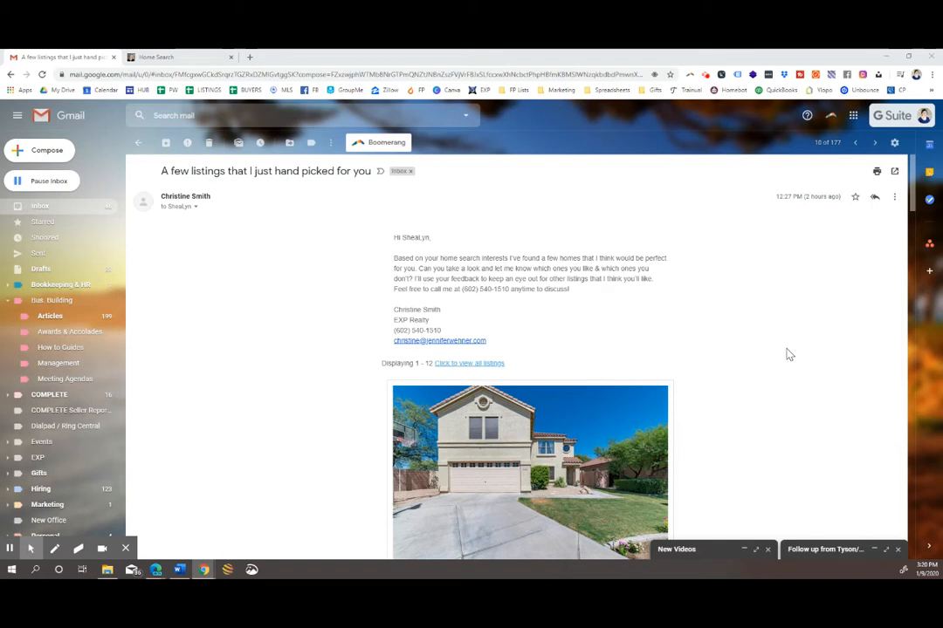
mouse_move(793, 358)
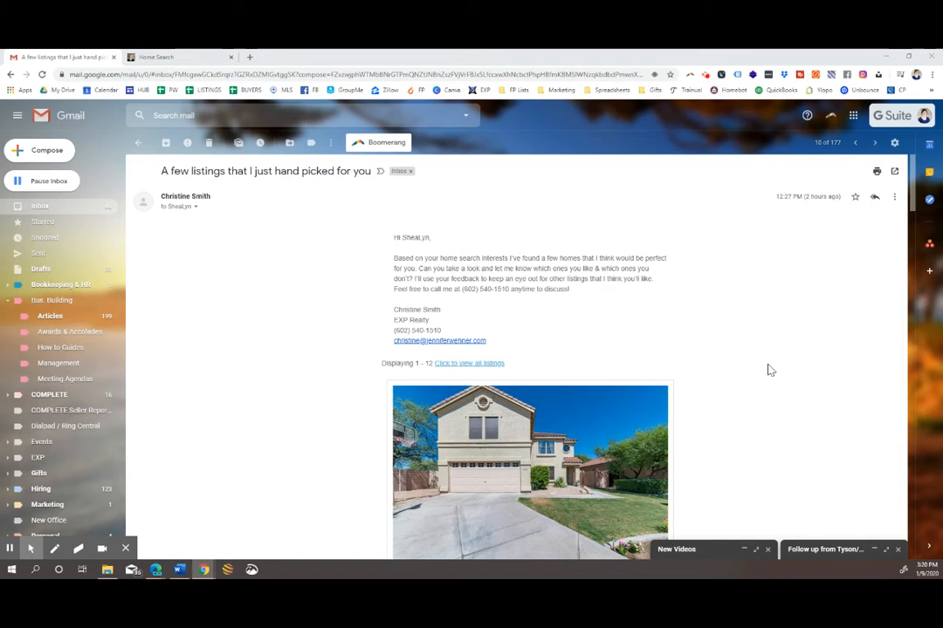
Scroll the hand-picked listings email and follow its 'Click to view all listings' link
scroll(down, 3)
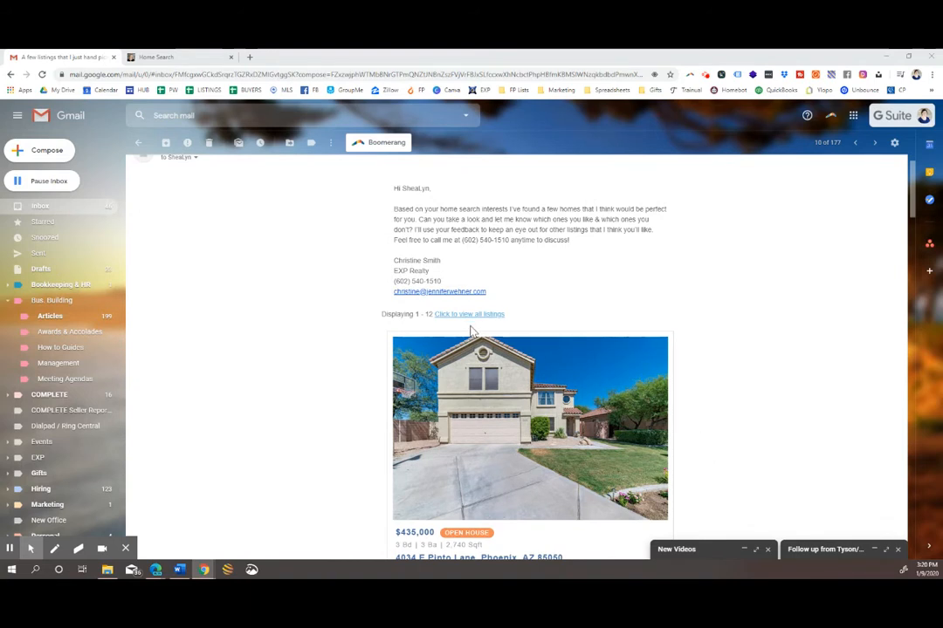
scroll(down, 3)
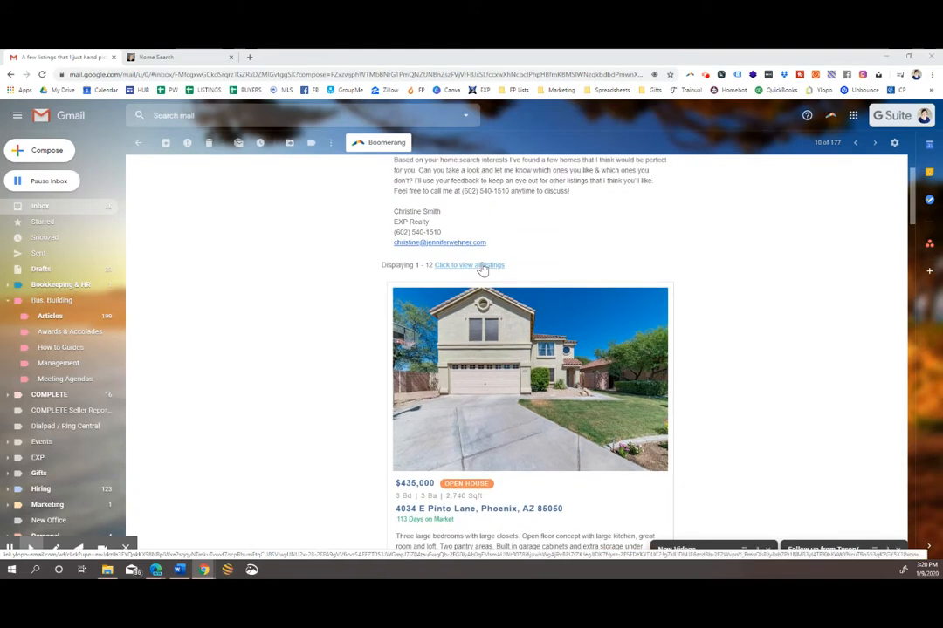
click(468, 265)
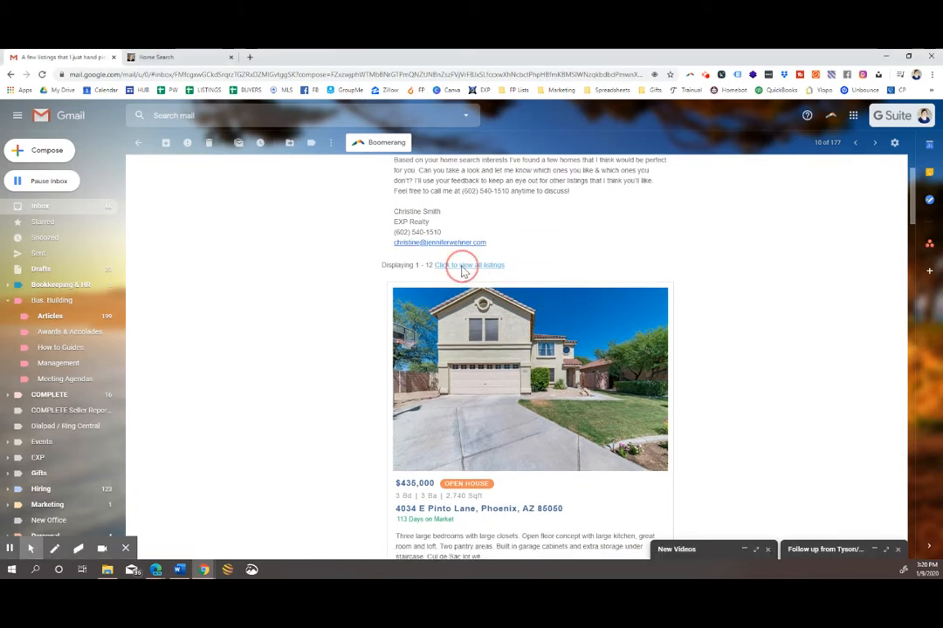
Load the 17 single-family homes under $500K in the portal's Gallery view
click(463, 265)
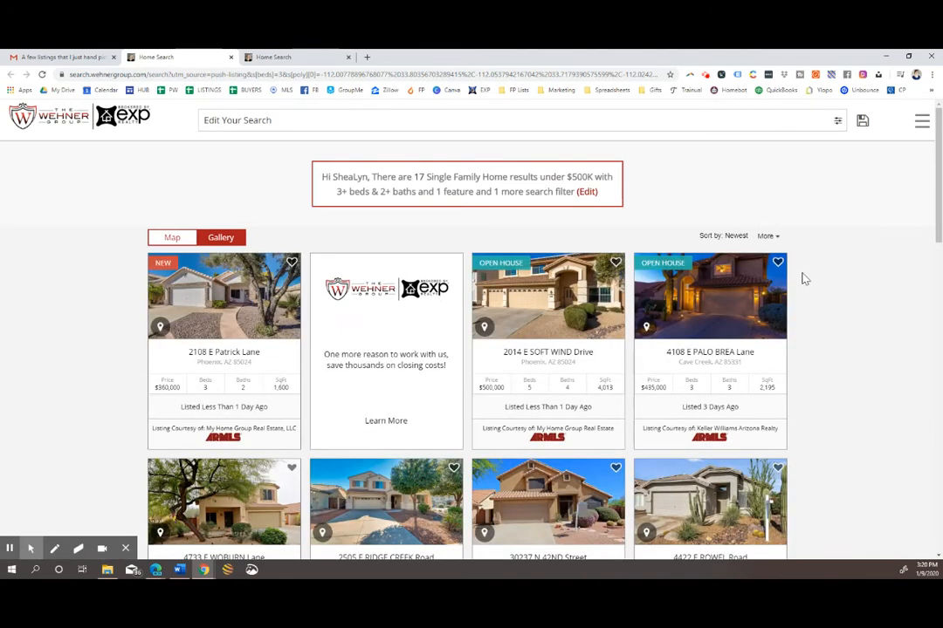
mouse_move(818, 278)
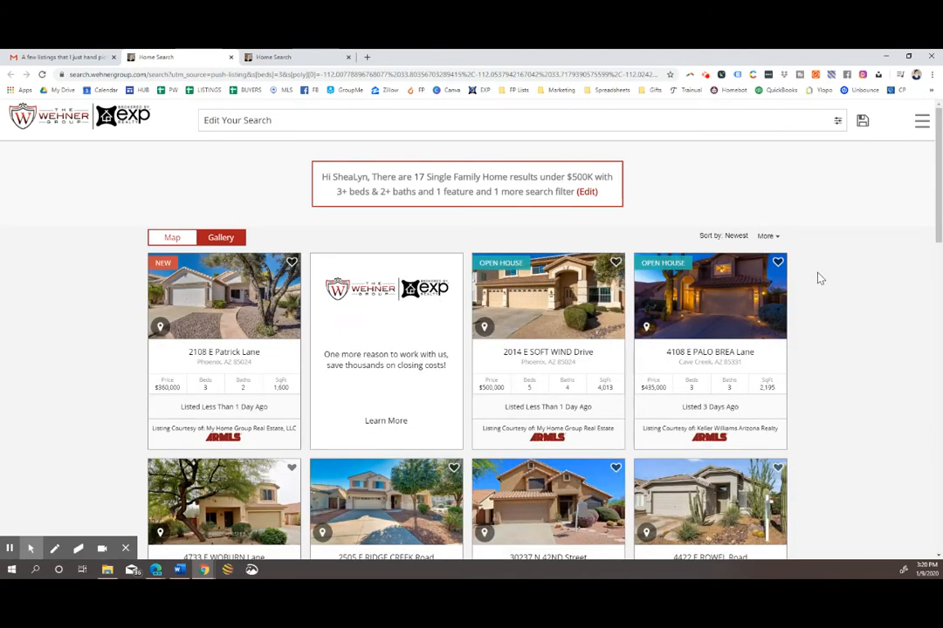
scroll(down, 3)
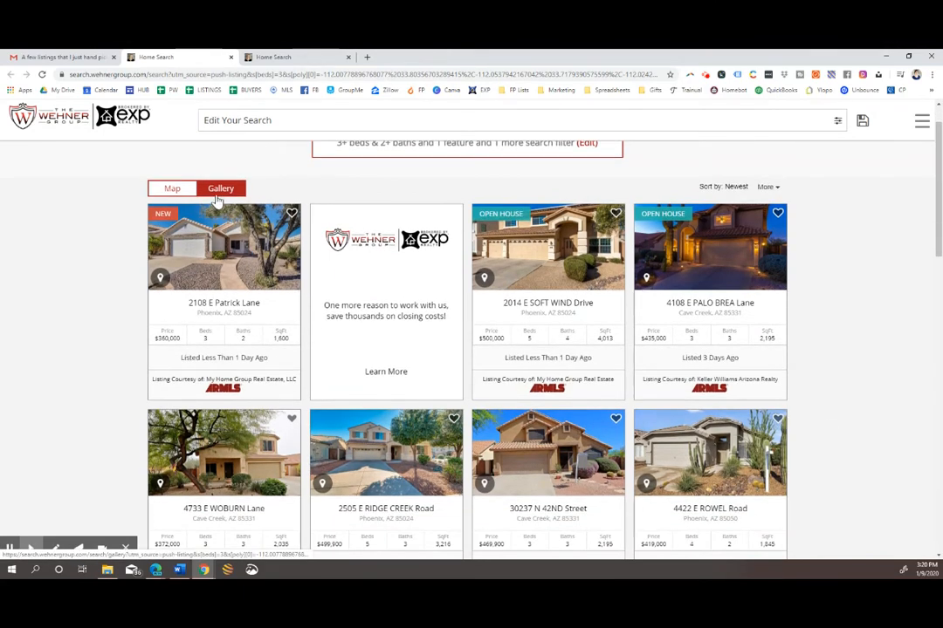
Switch the results to Map view so the 17 homes appear as markers beside their cards
click(171, 188)
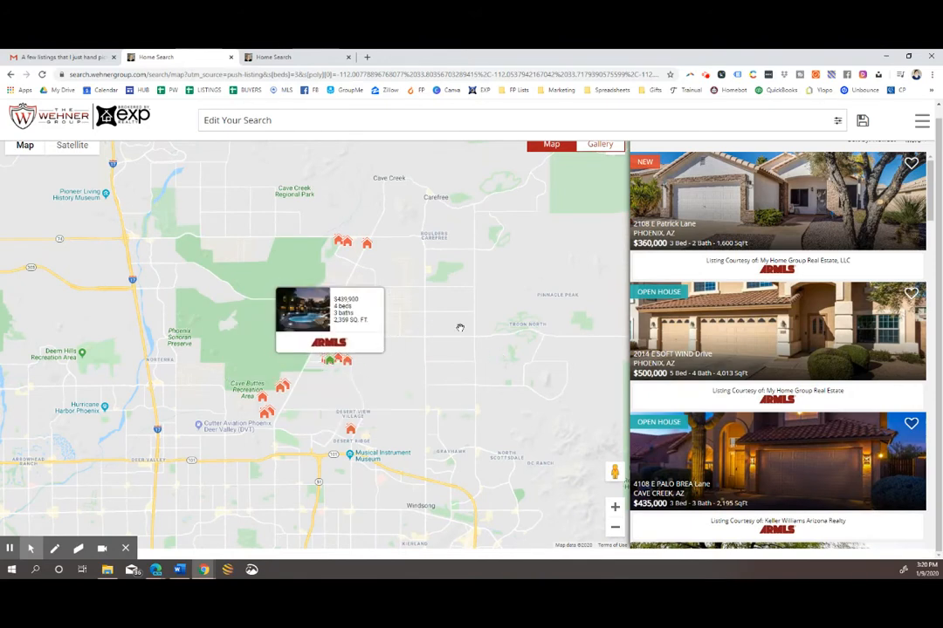
mouse_move(403, 328)
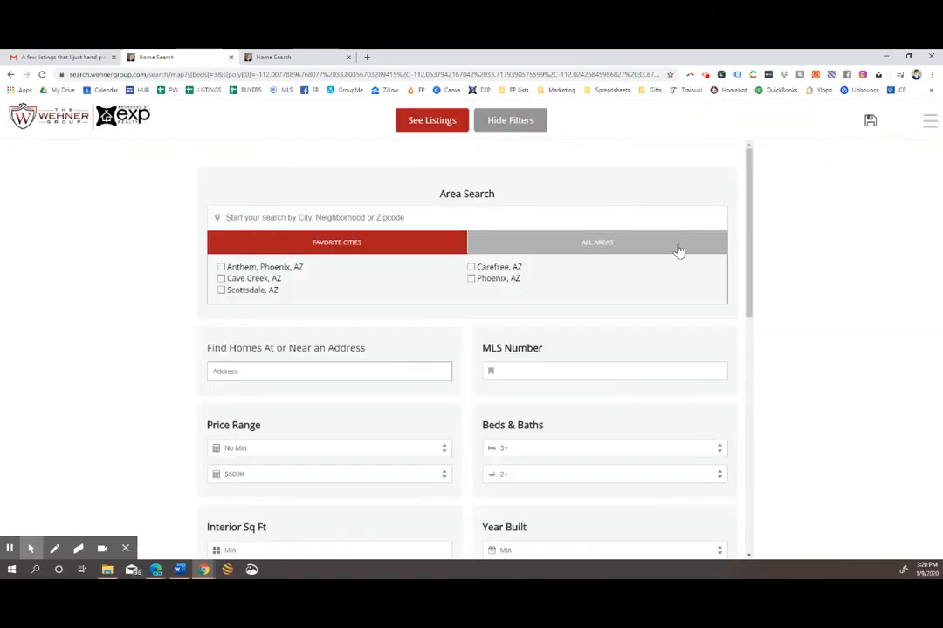
mouse_move(532, 260)
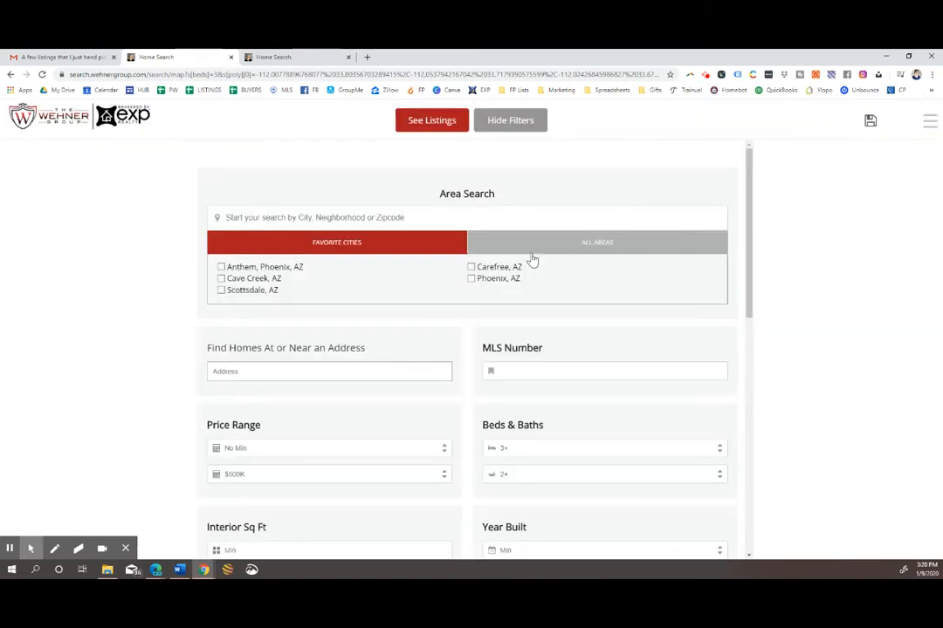
Tick Phoenix, AZ under Favorite Cities and review the remaining filter options
click(471, 280)
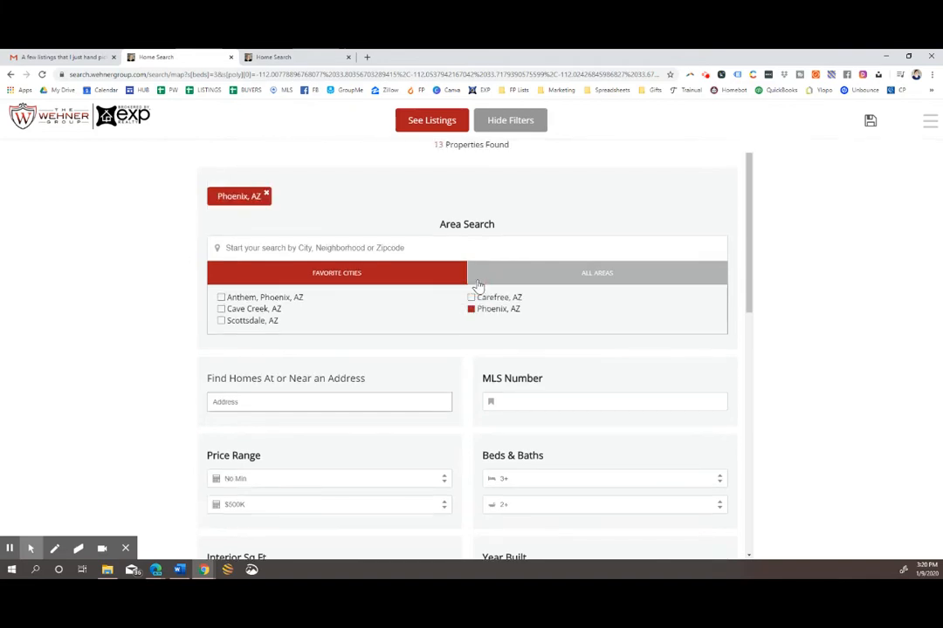
mouse_move(475, 330)
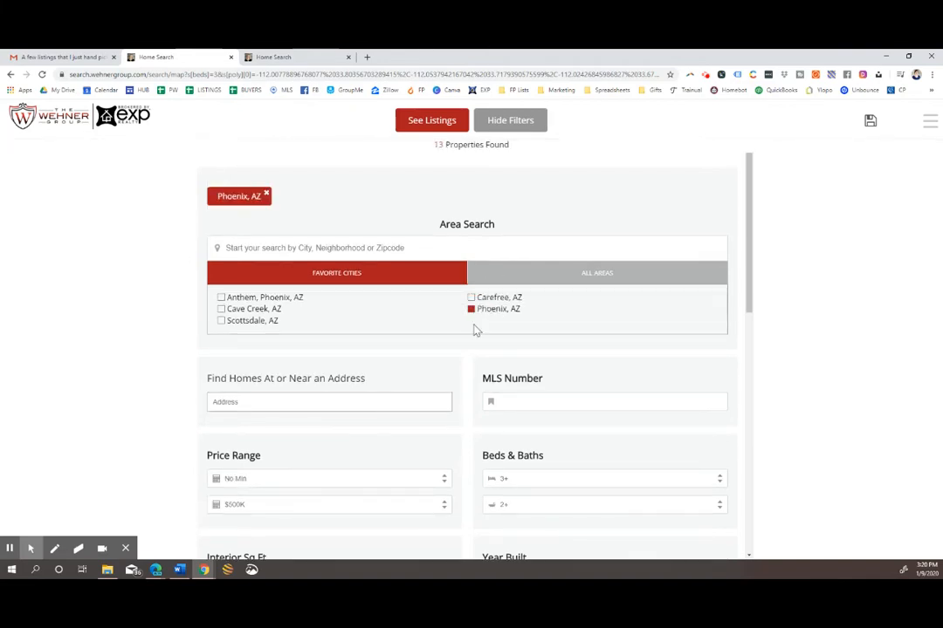
scroll(down, 3)
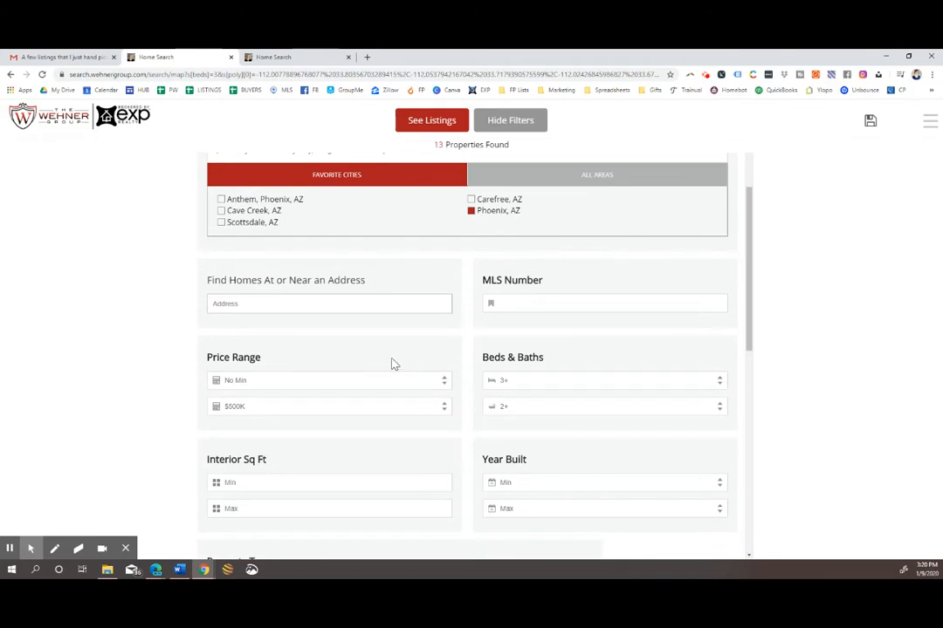
mouse_move(272, 356)
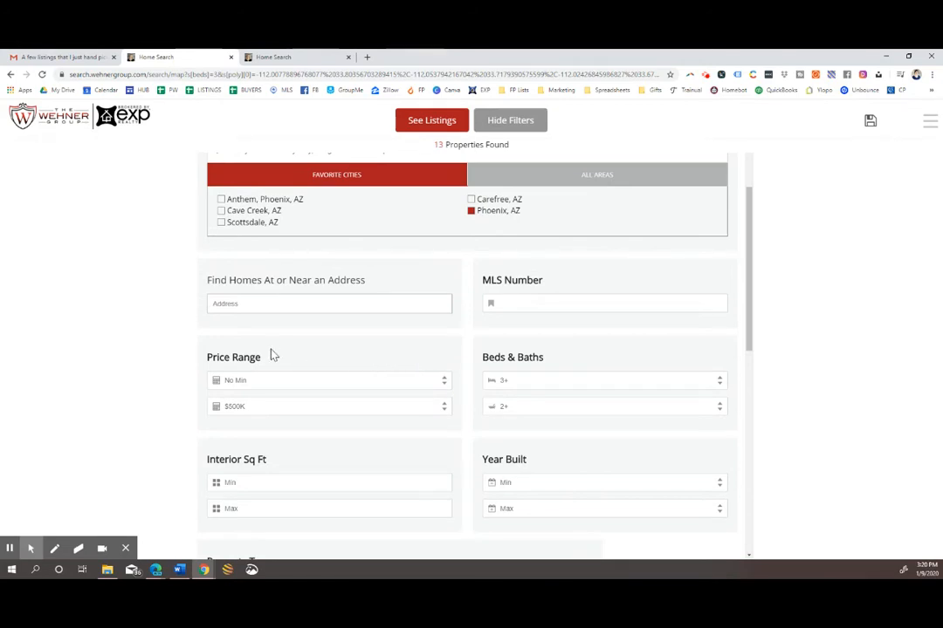
scroll(down, 3)
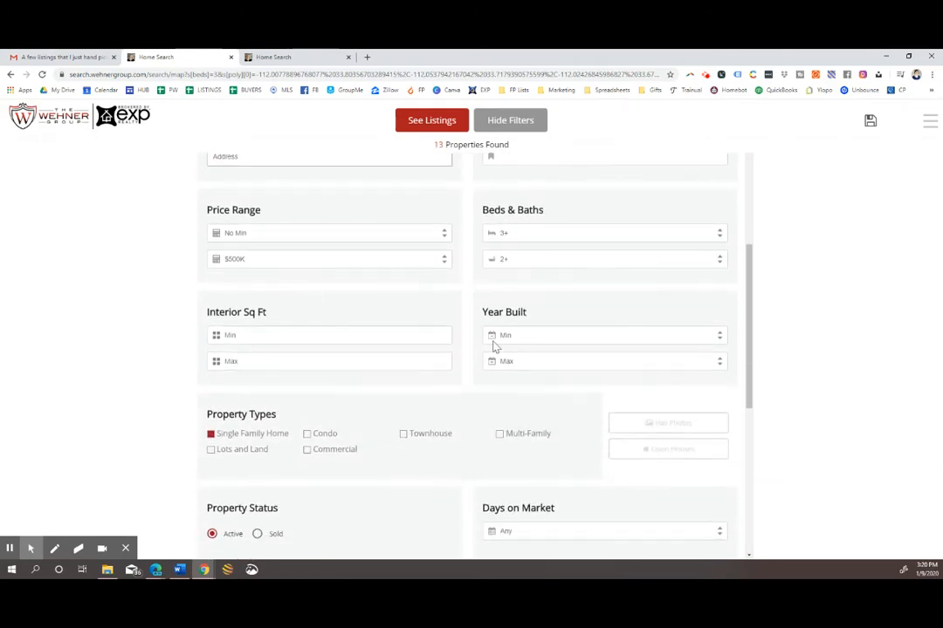
mouse_move(394, 436)
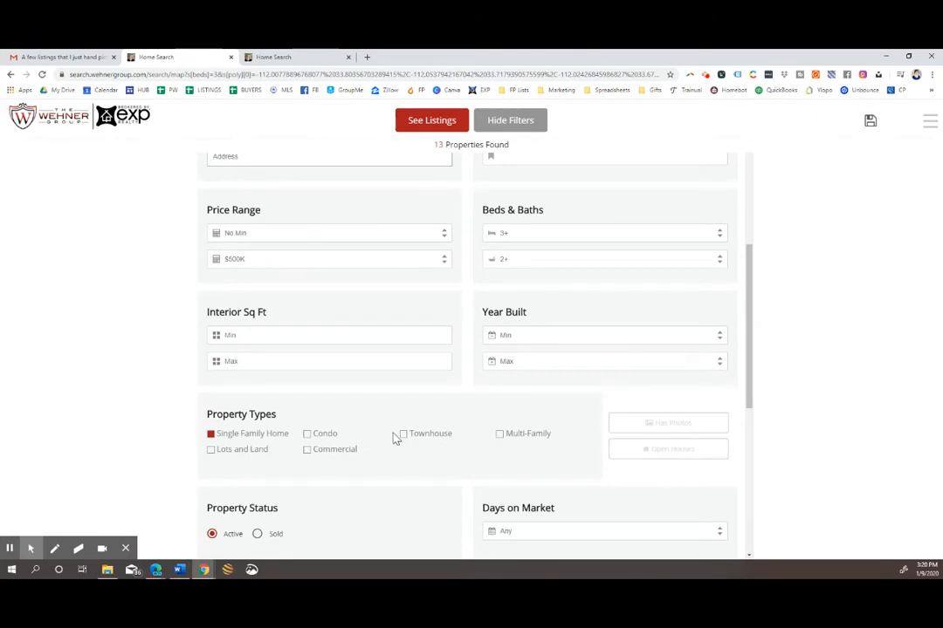
scroll(down, 3)
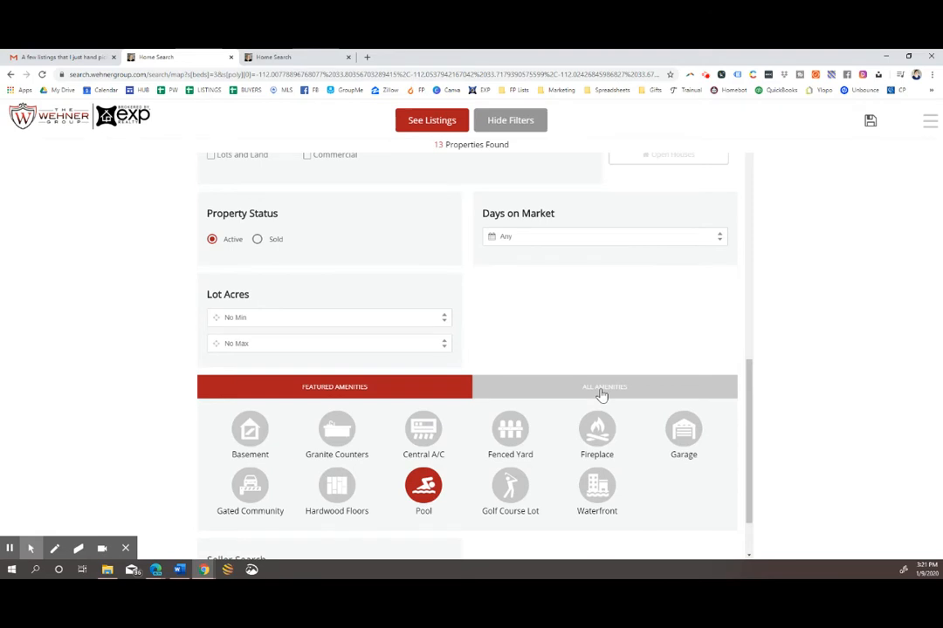
Review All Amenities with Pool checked under Swimming Pool, then apply the filters
click(604, 388)
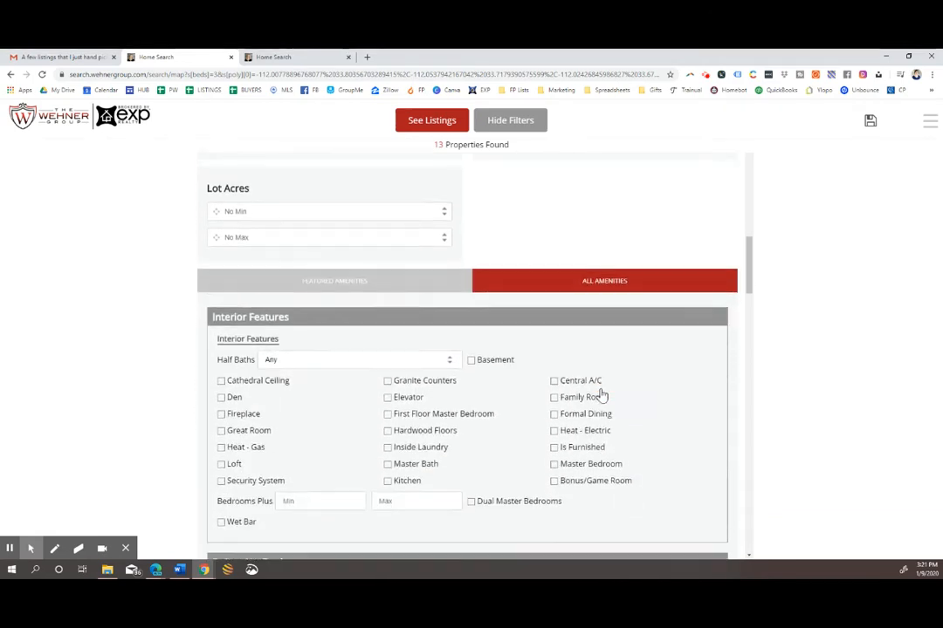
scroll(down, 3)
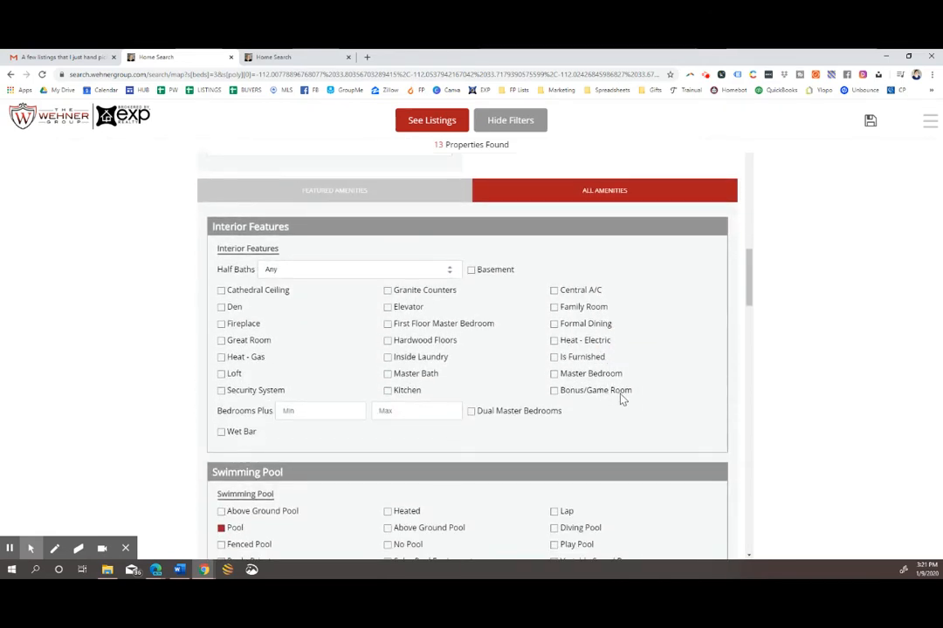
mouse_move(681, 381)
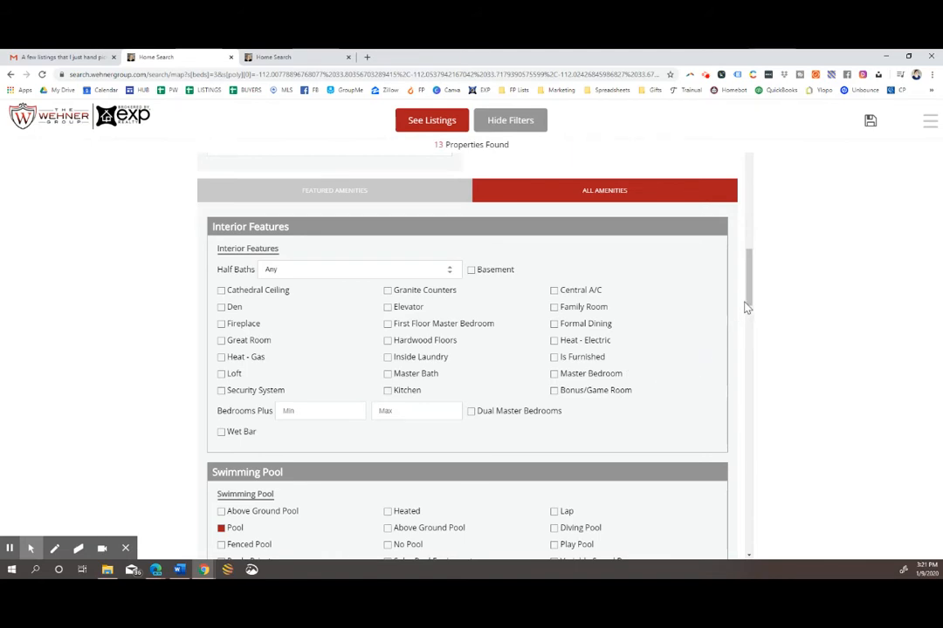
mouse_move(698, 307)
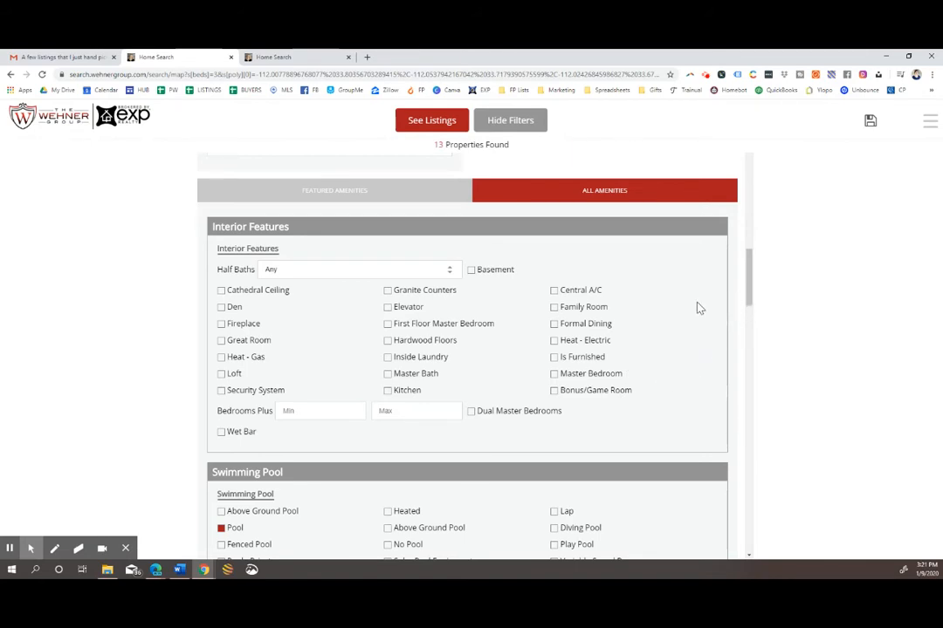
scroll(down, 3)
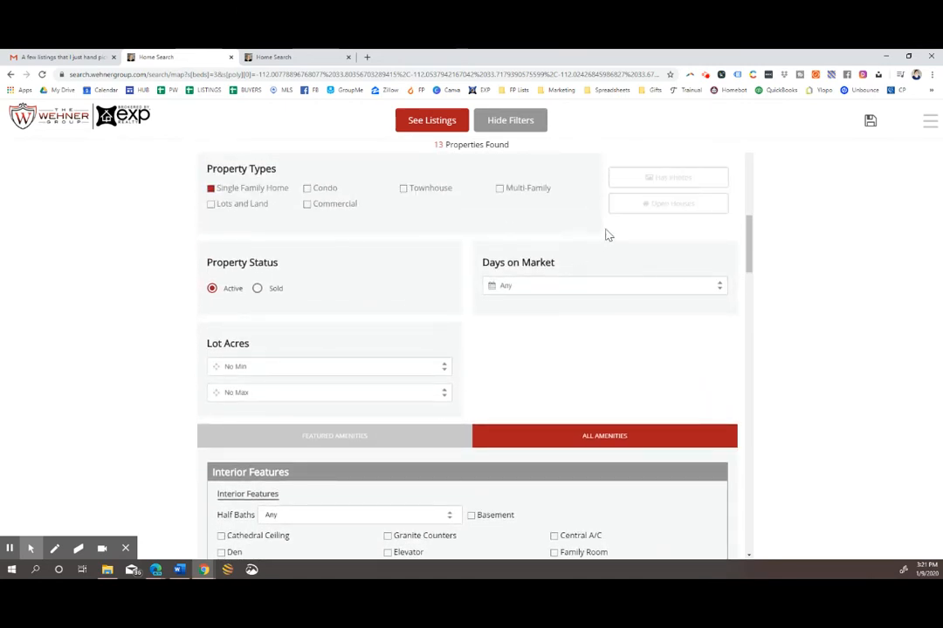
click(431, 119)
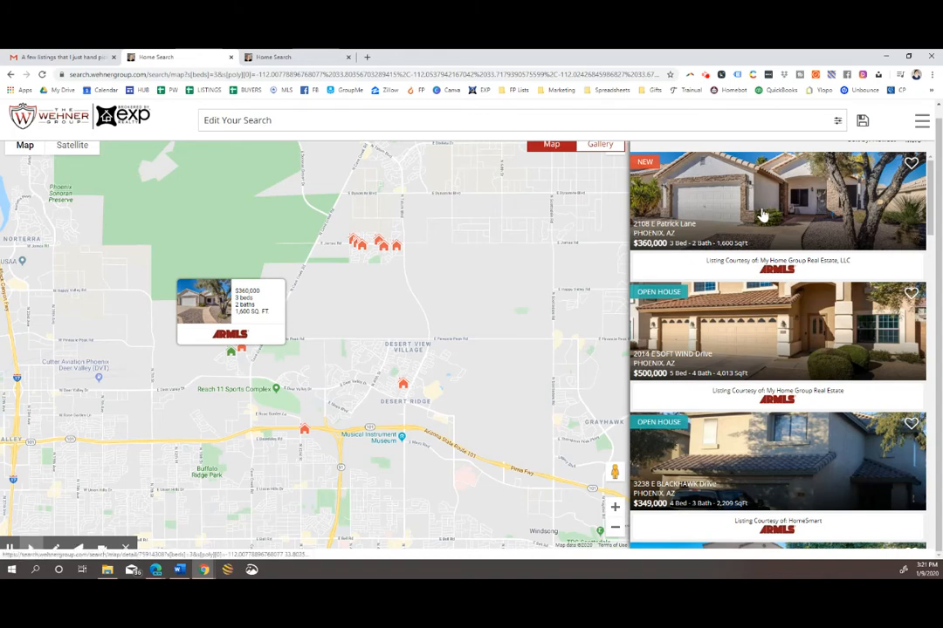
click(777, 201)
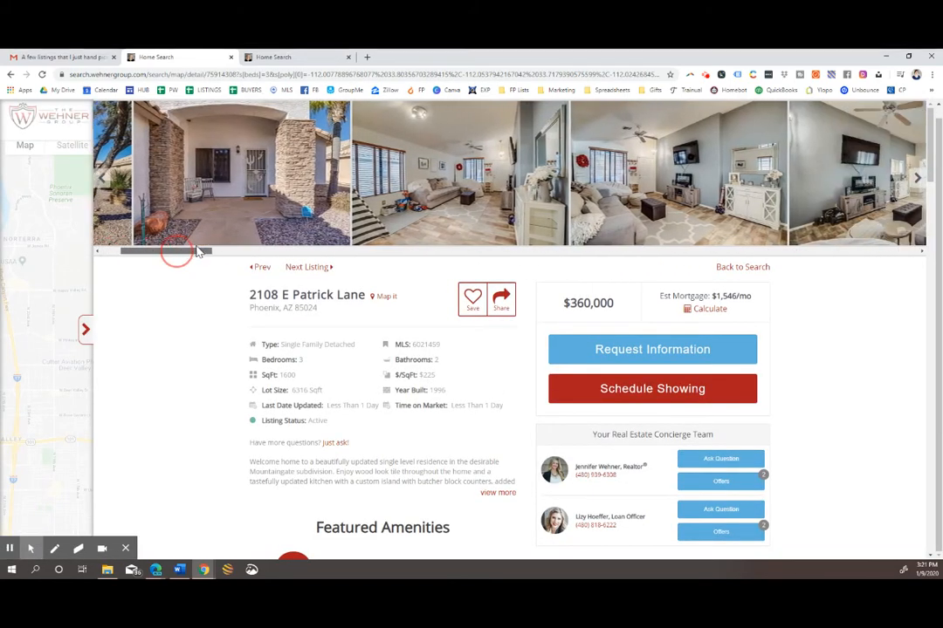
Browse the photos of the 2108 E Patrick Lane listing
drag(175, 252, 300, 251)
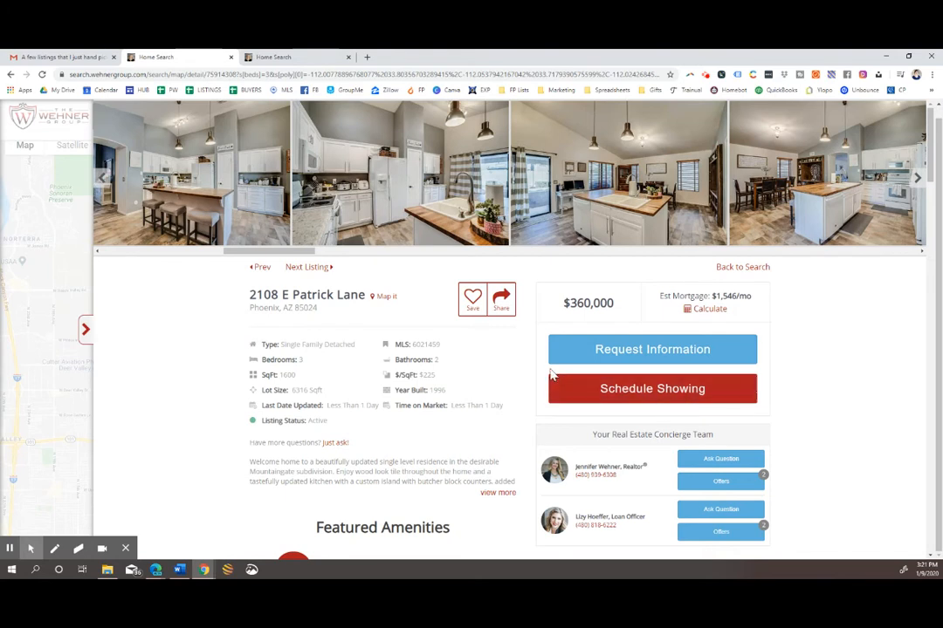
mouse_move(562, 395)
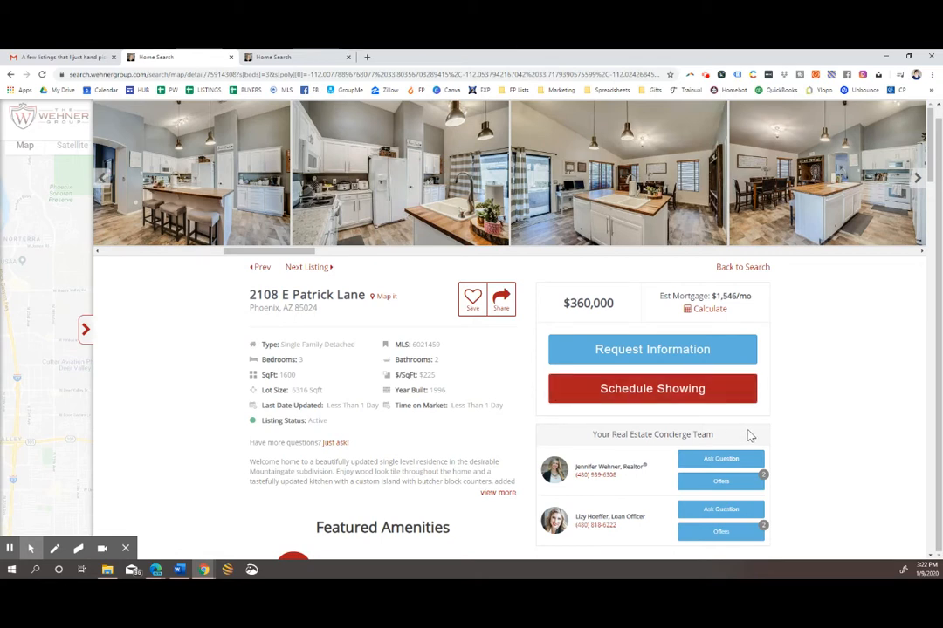
mouse_move(721, 459)
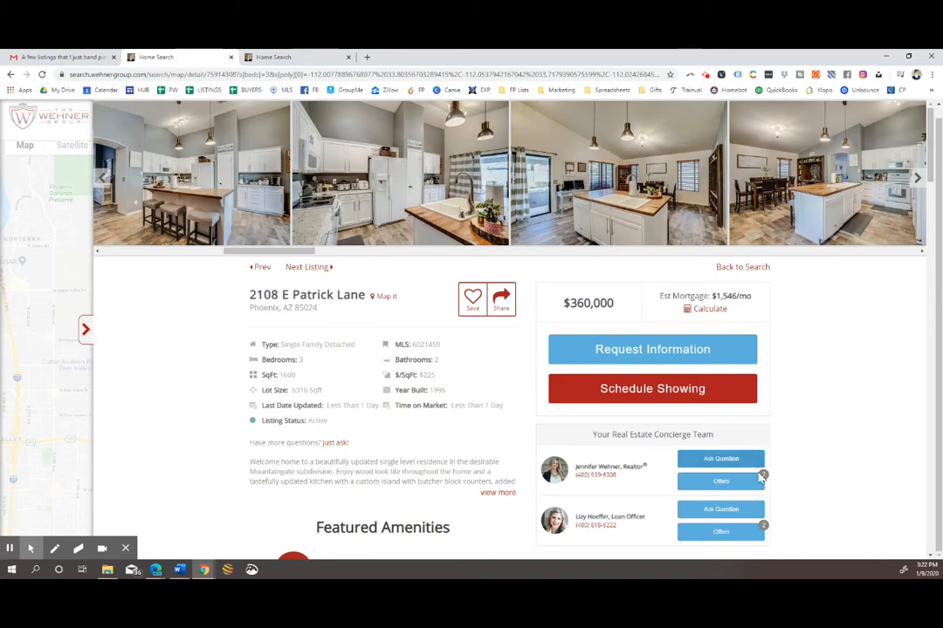
mouse_move(821, 533)
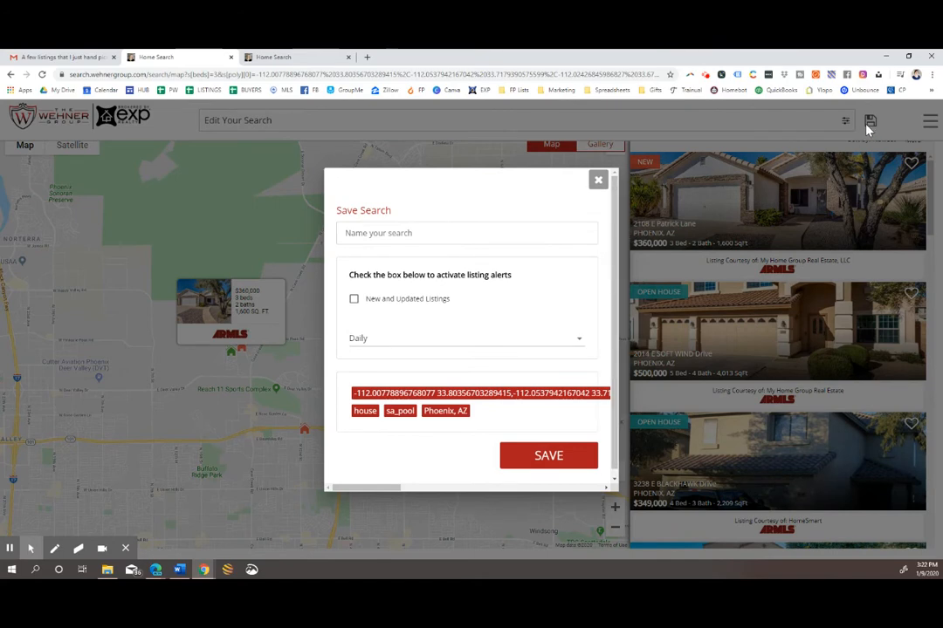
mouse_move(395, 293)
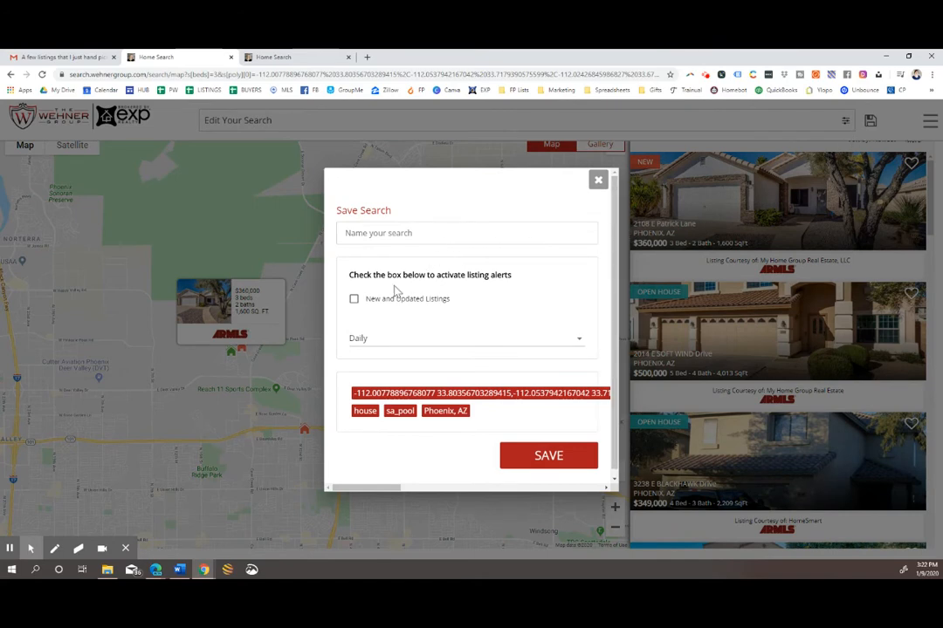
Name the saved search 'Desert Ridge Search' with daily alerts for new and updated listings
click(468, 232)
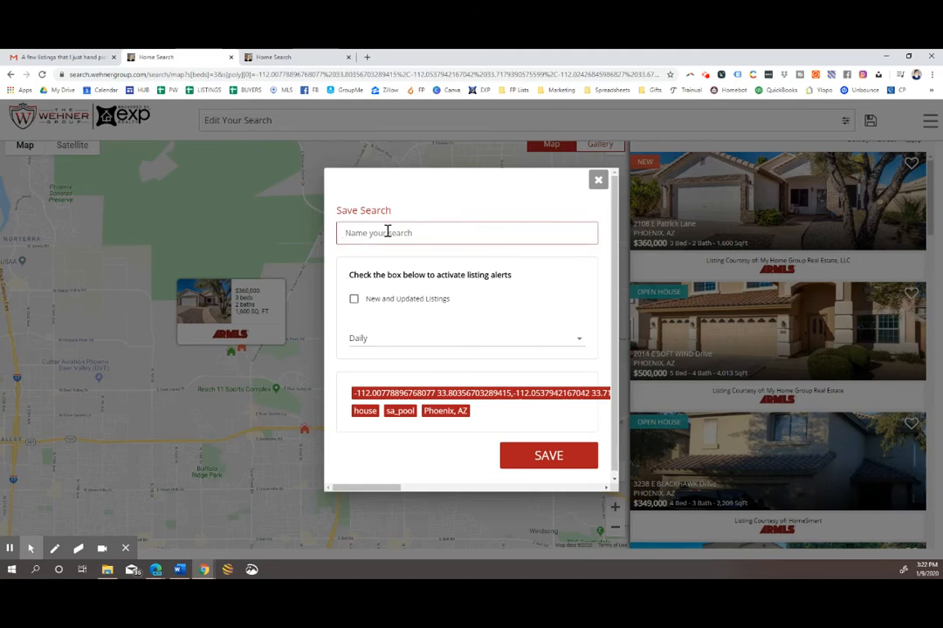
text(Desert Ridge S)
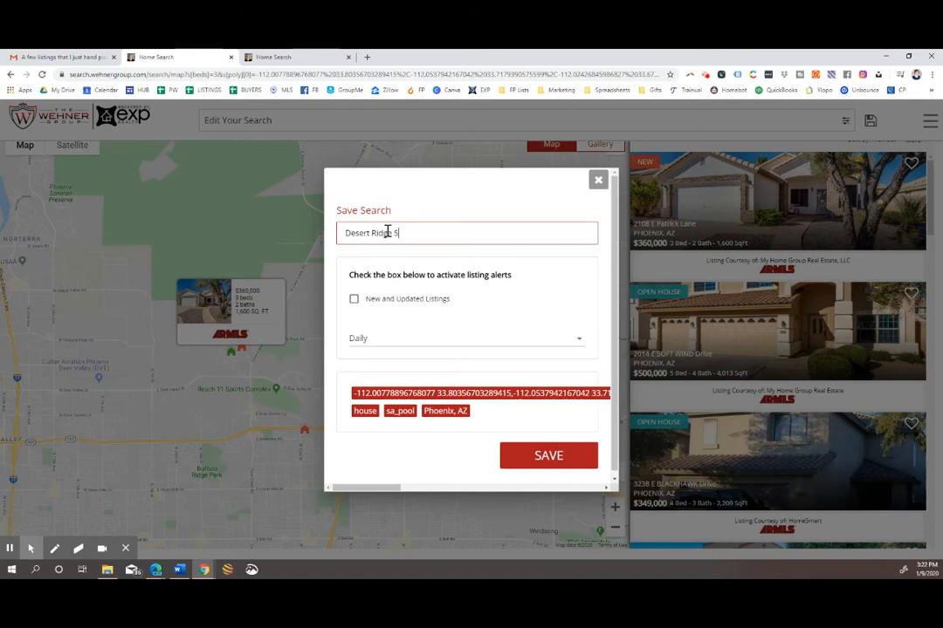
text(earch)
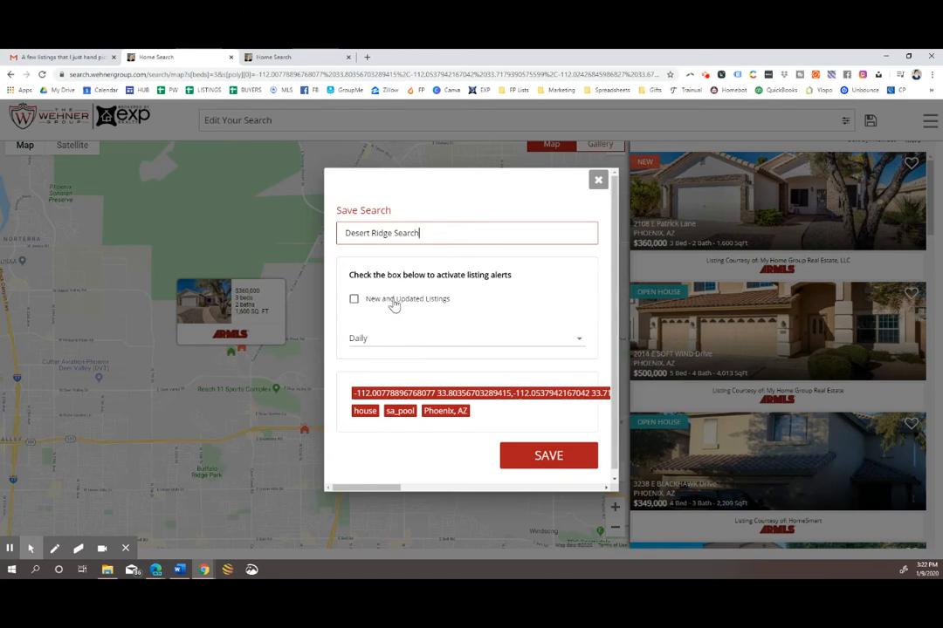
click(355, 298)
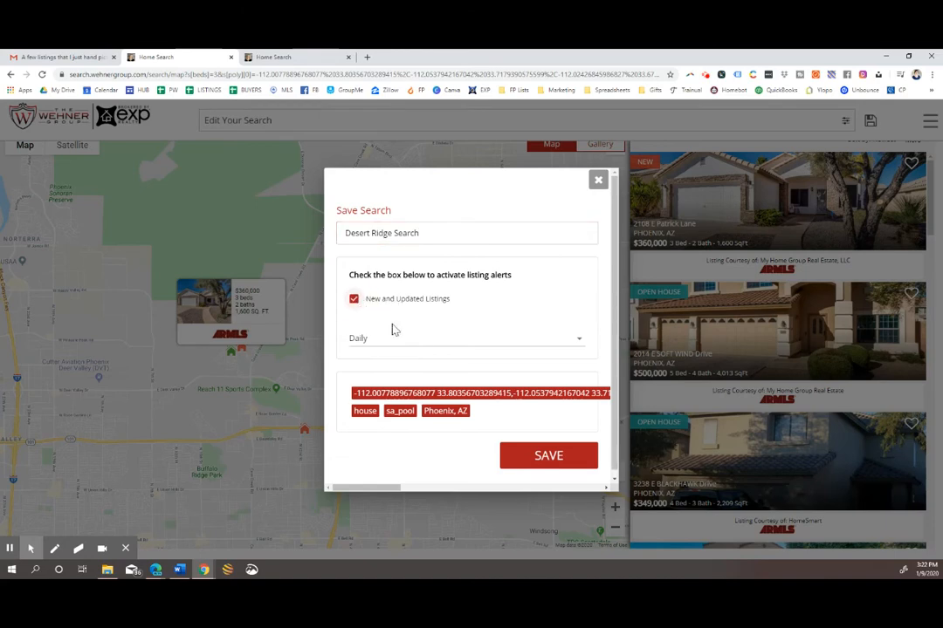
click(468, 339)
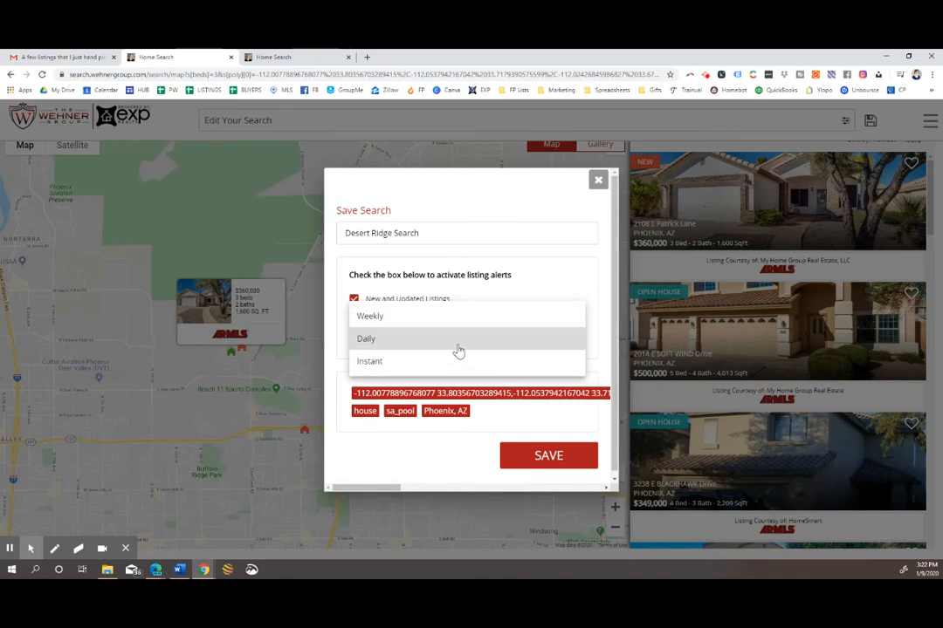
mouse_move(460, 346)
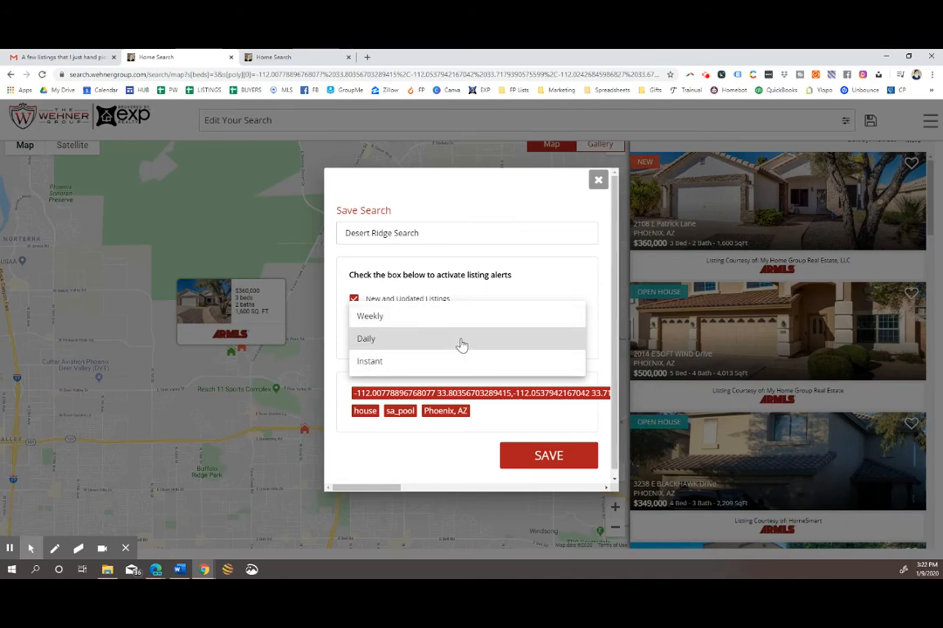
click(367, 339)
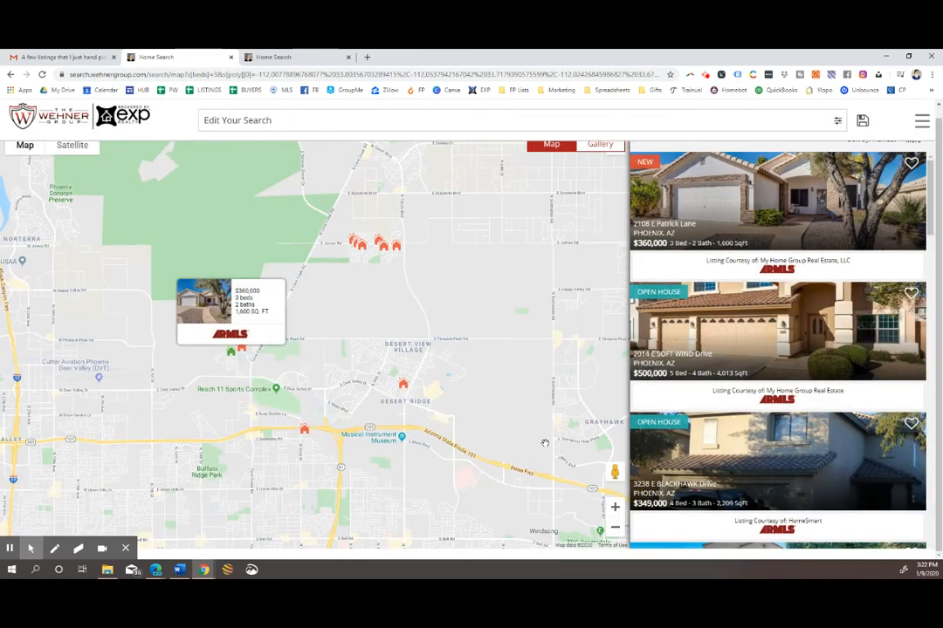
mouse_move(509, 400)
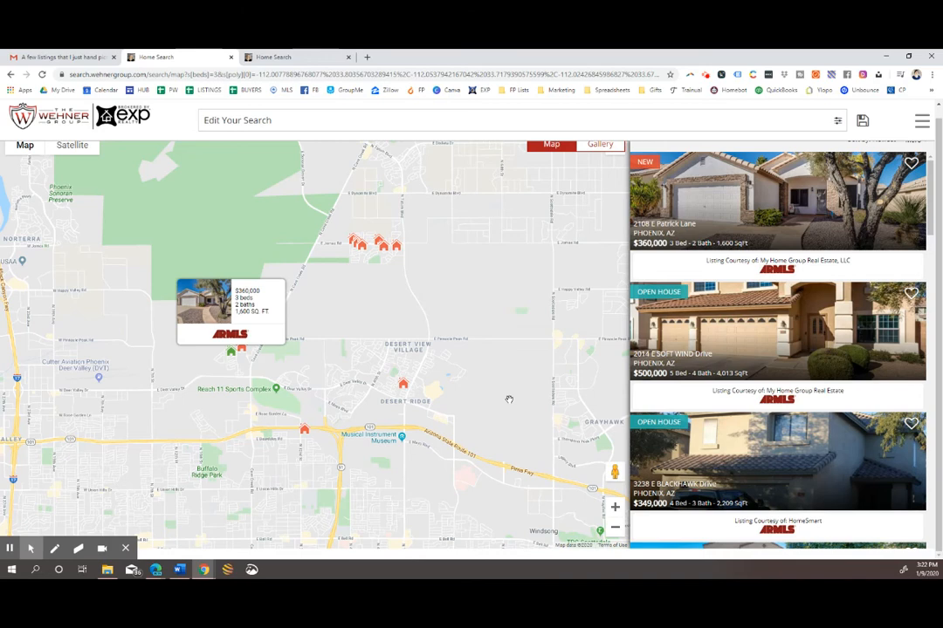
mouse_move(561, 274)
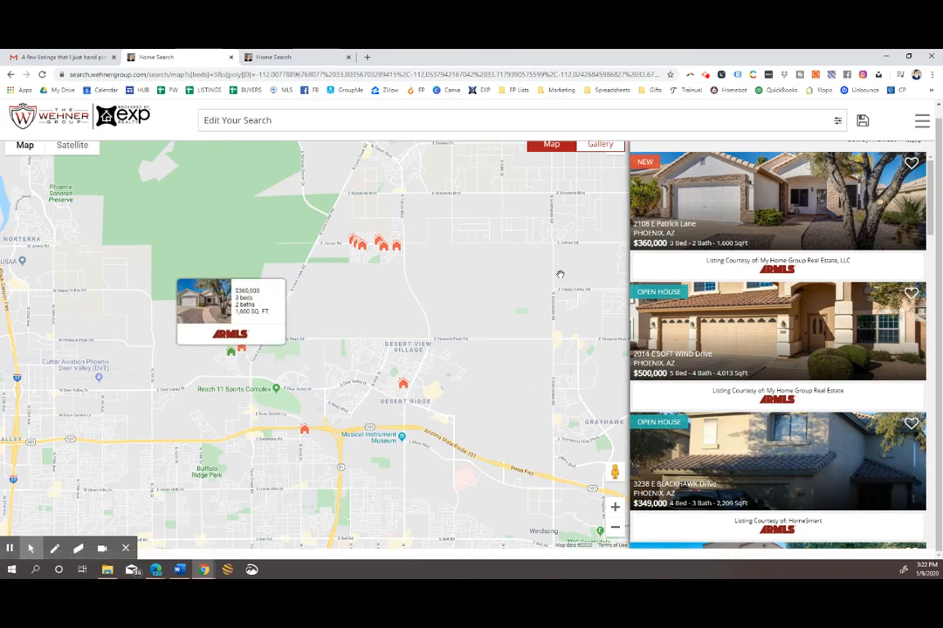
mouse_move(554, 293)
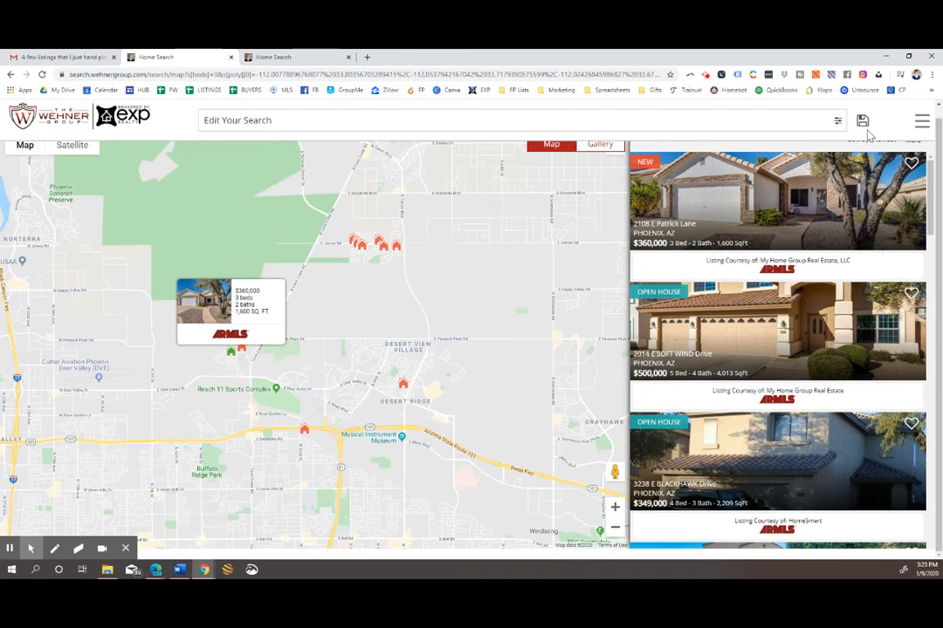
mouse_move(918, 131)
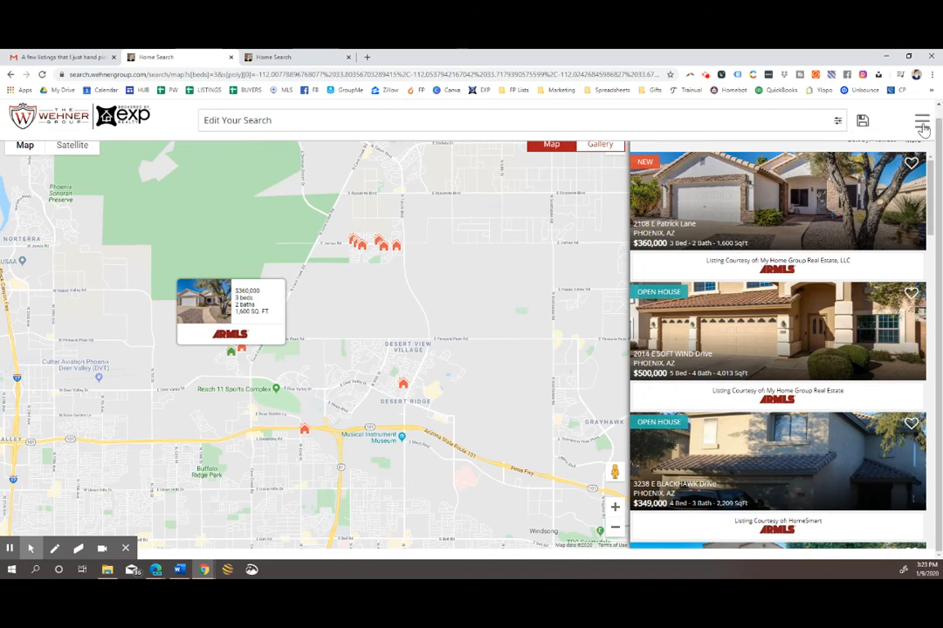
Navigate to My Profile, where 'Desert Ridge Search' is listed under Saved Searches
click(922, 123)
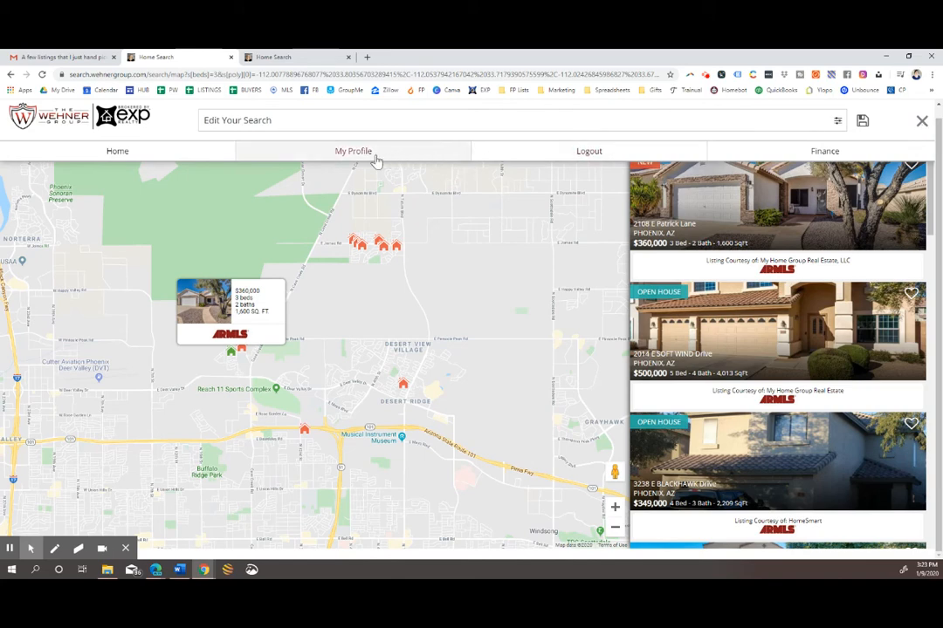
click(352, 150)
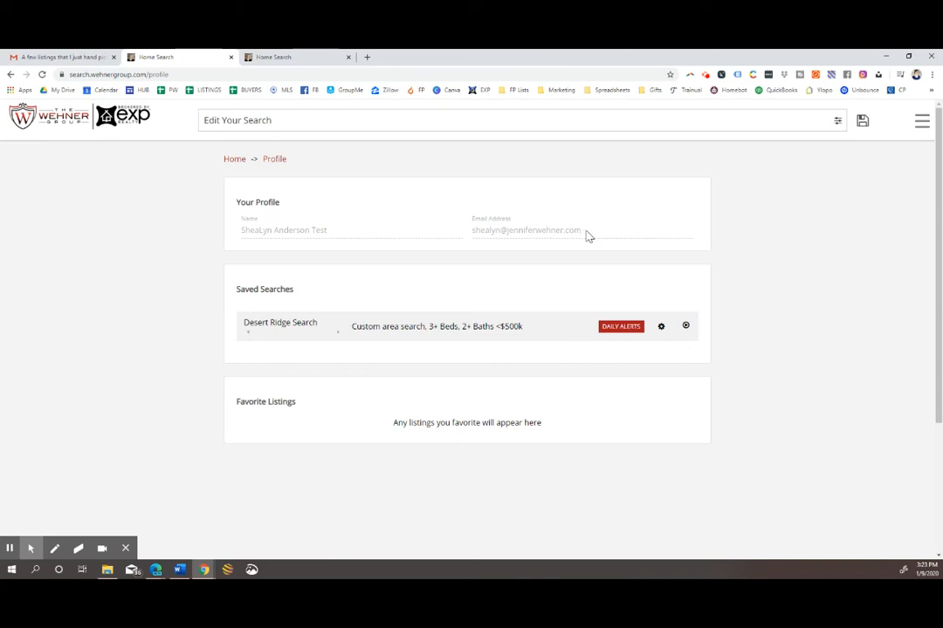
mouse_move(602, 258)
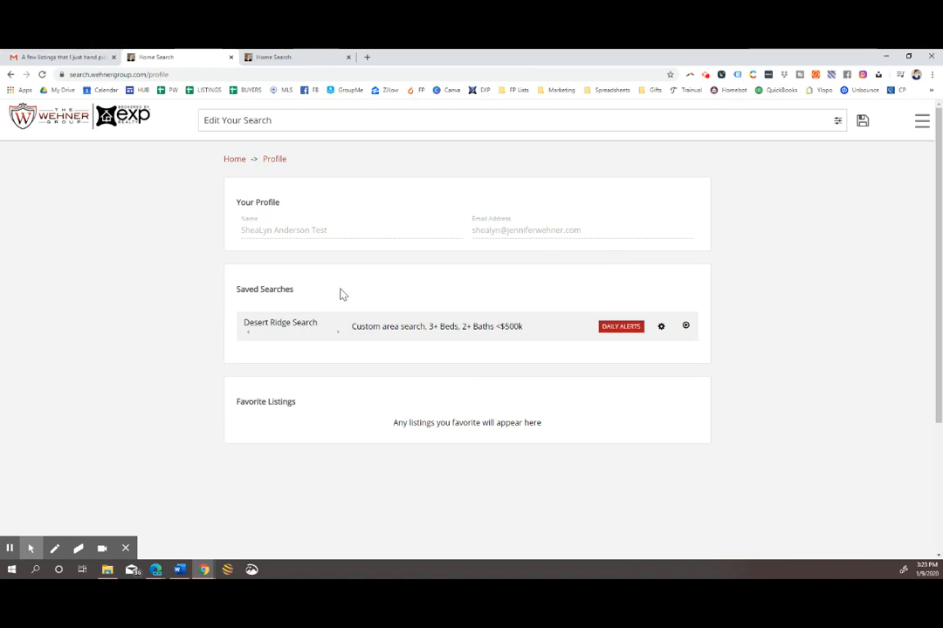
mouse_move(627, 366)
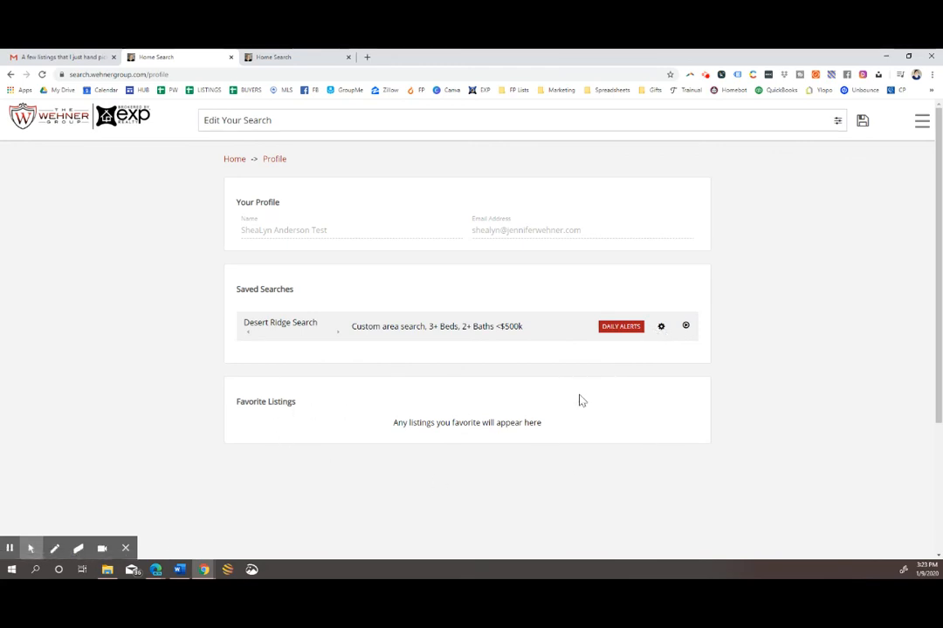
scroll(down, 3)
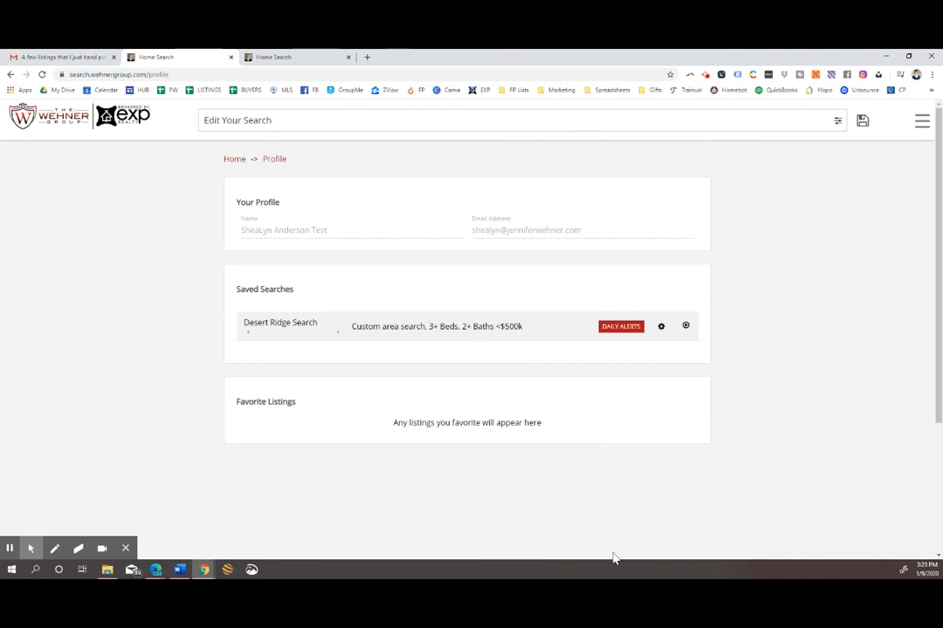
mouse_move(586, 521)
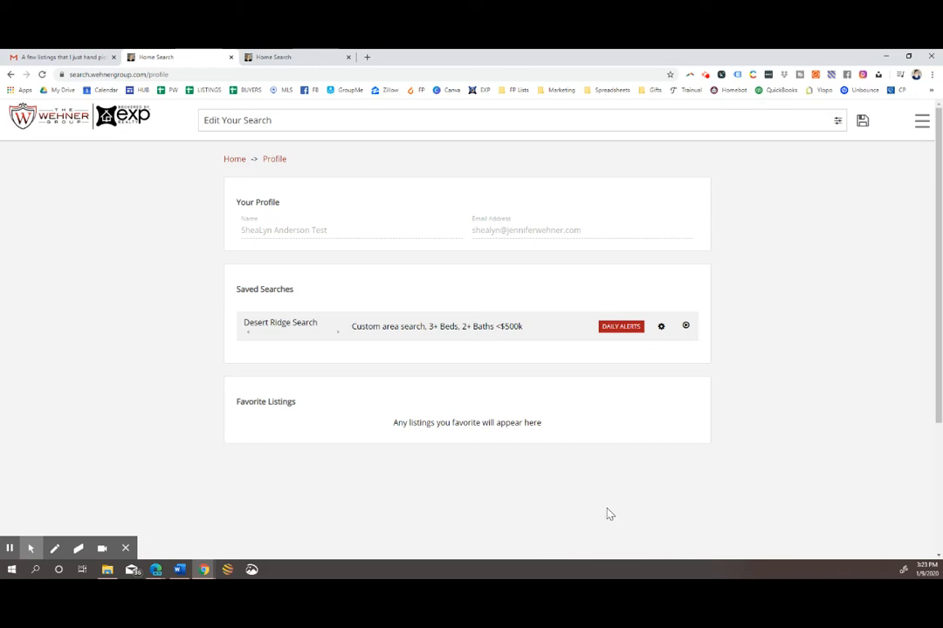
mouse_move(366, 485)
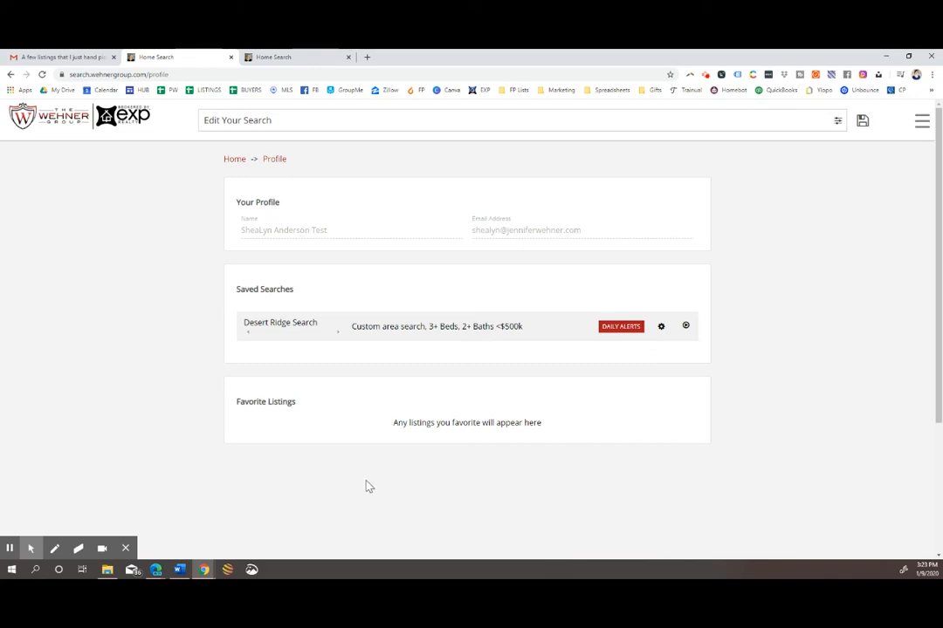
mouse_move(257, 515)
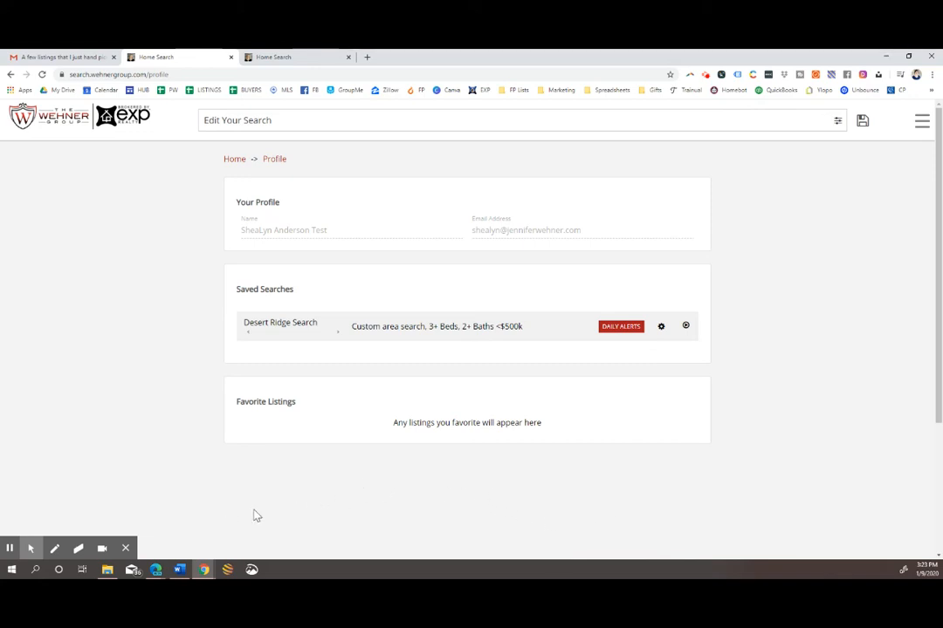
mouse_move(245, 504)
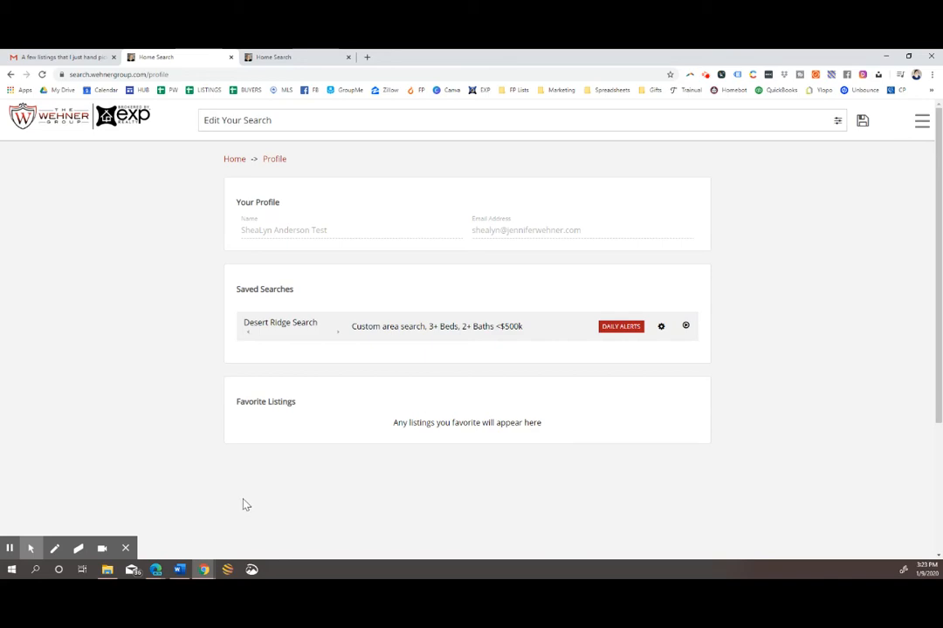